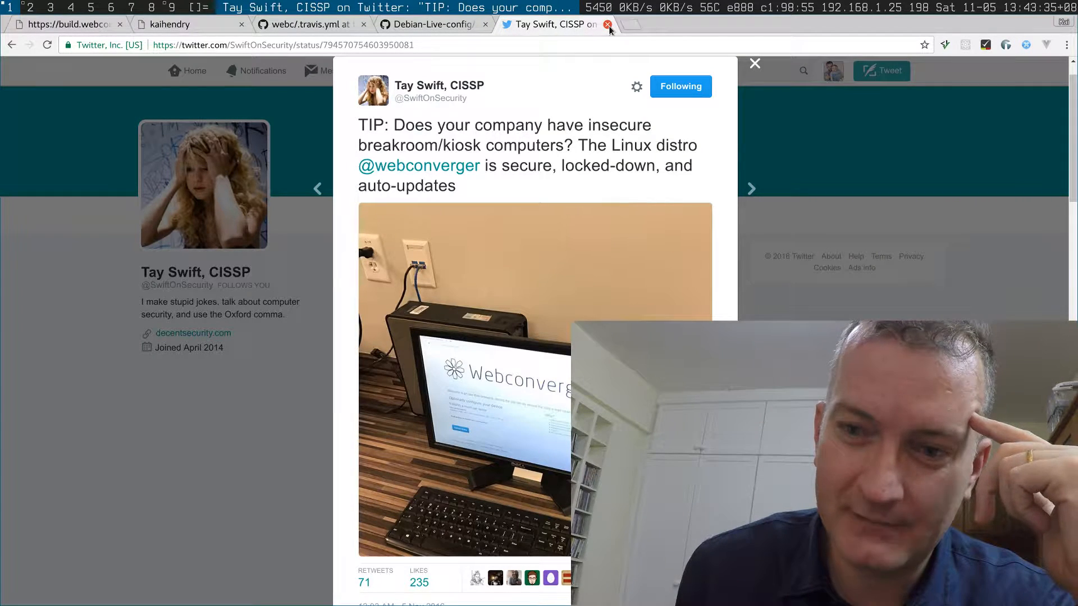
Close the kiosk-computers tweet and switch to the Webconverger webc GitHub repository.
left_click(608, 25)
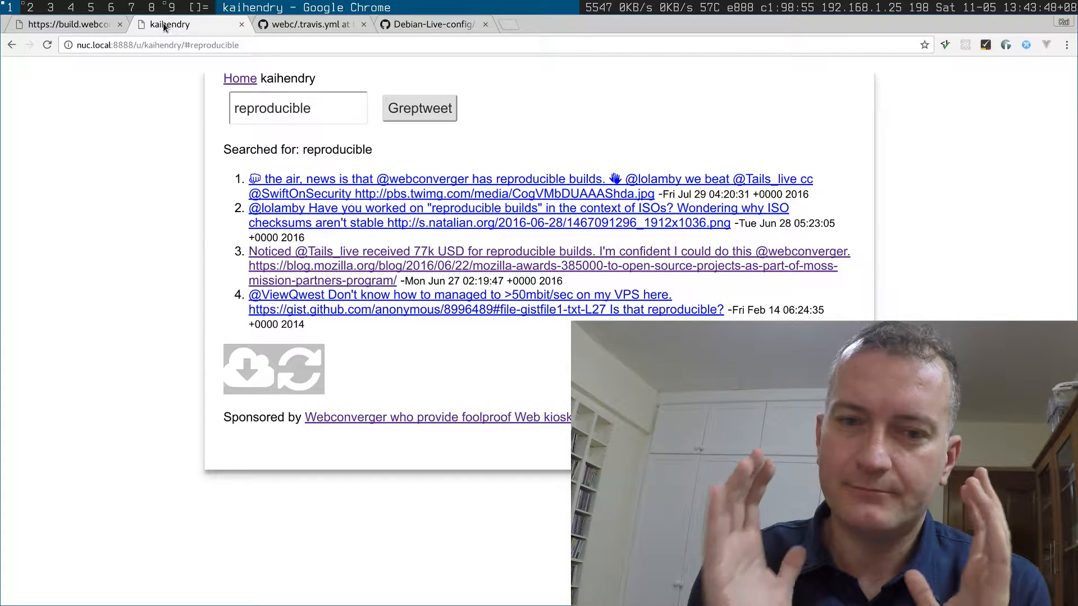
mouse_move(375, 77)
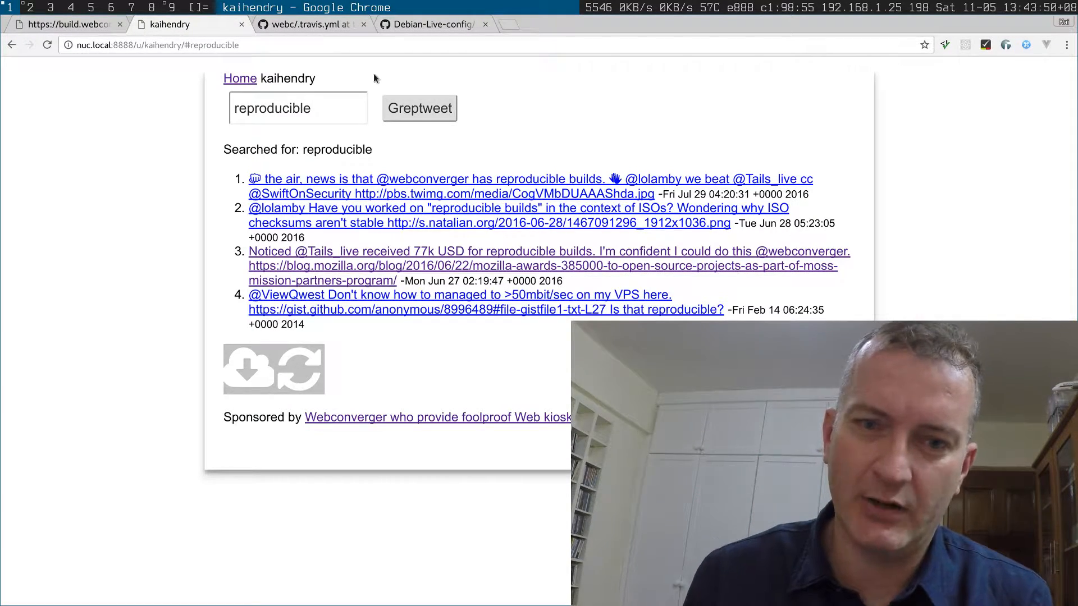
left_click(310, 24)
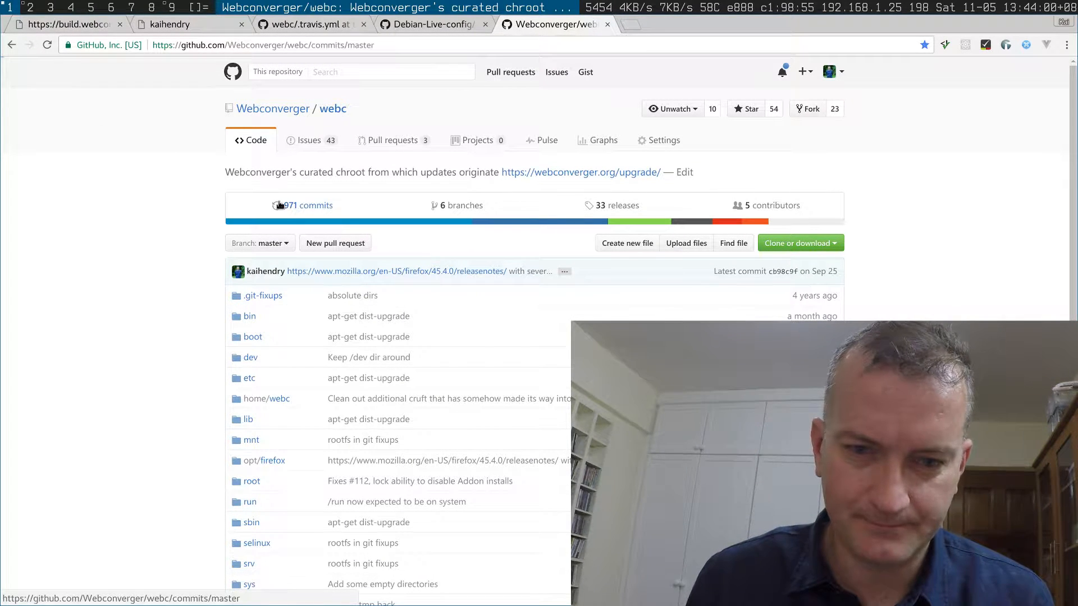
Open the webc repository's 971-commit history, then return to the 'reproducible' tweet results.
left_click(308, 204)
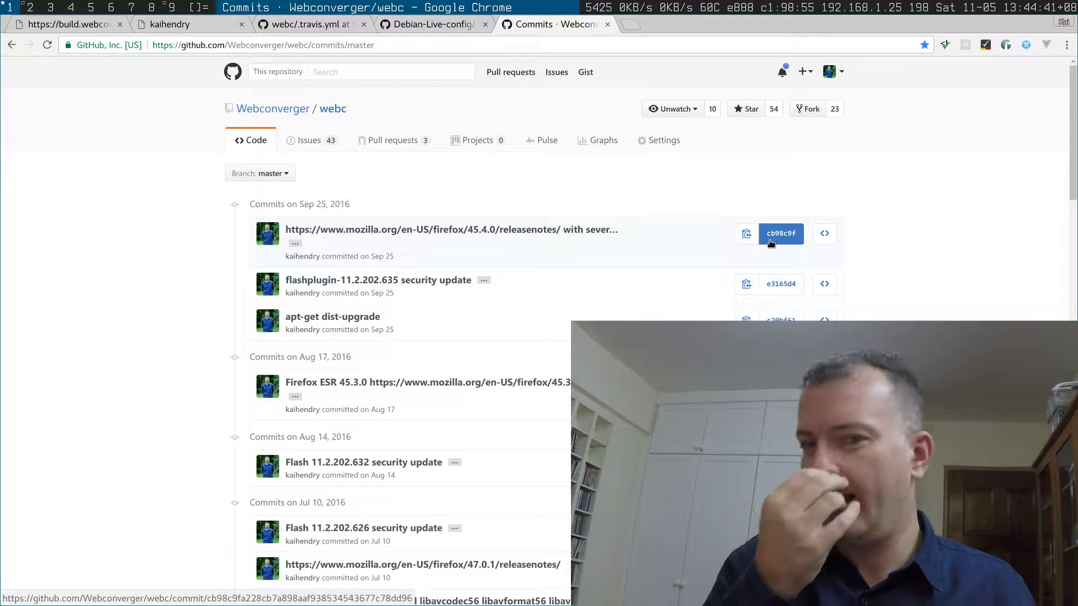
left_click(747, 233)
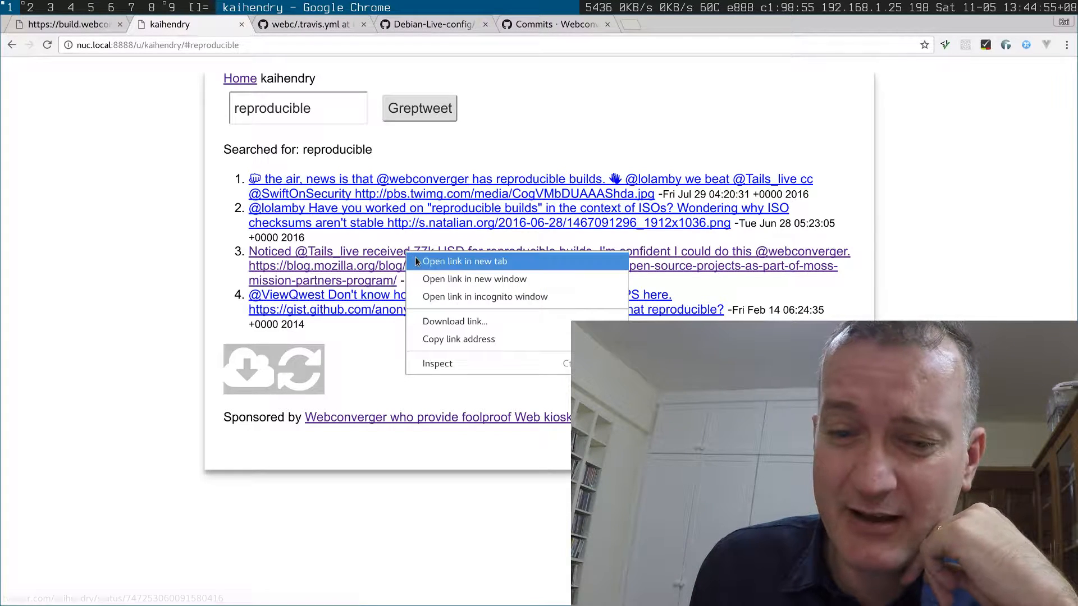
Read the Tails funding and reproducible-builds sha1sum tweets, then view the build.webconverger.com ISO list.
left_click(465, 261)
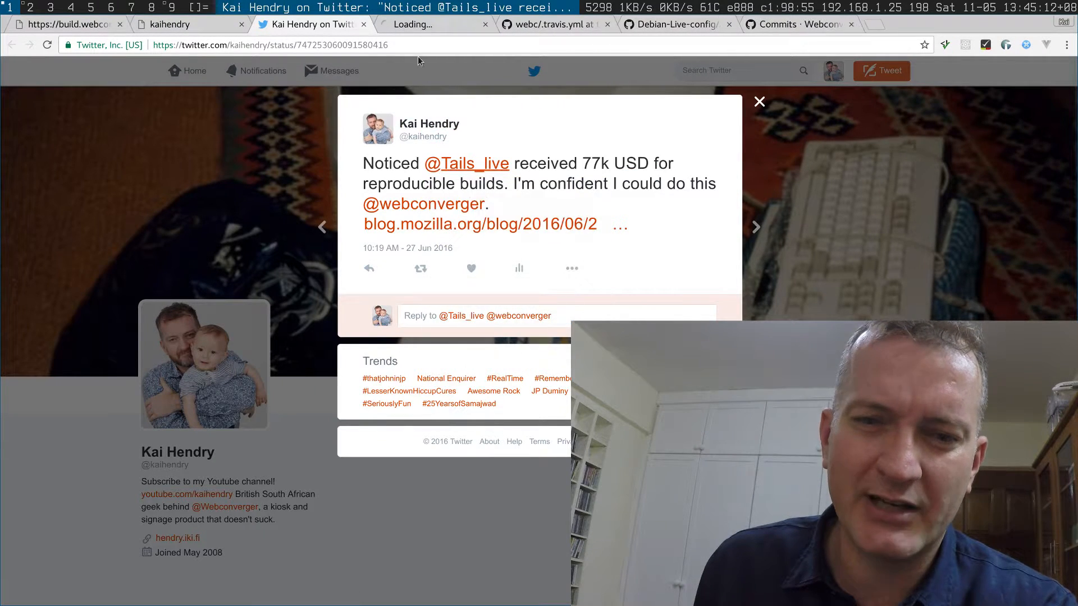
left_click(467, 163)
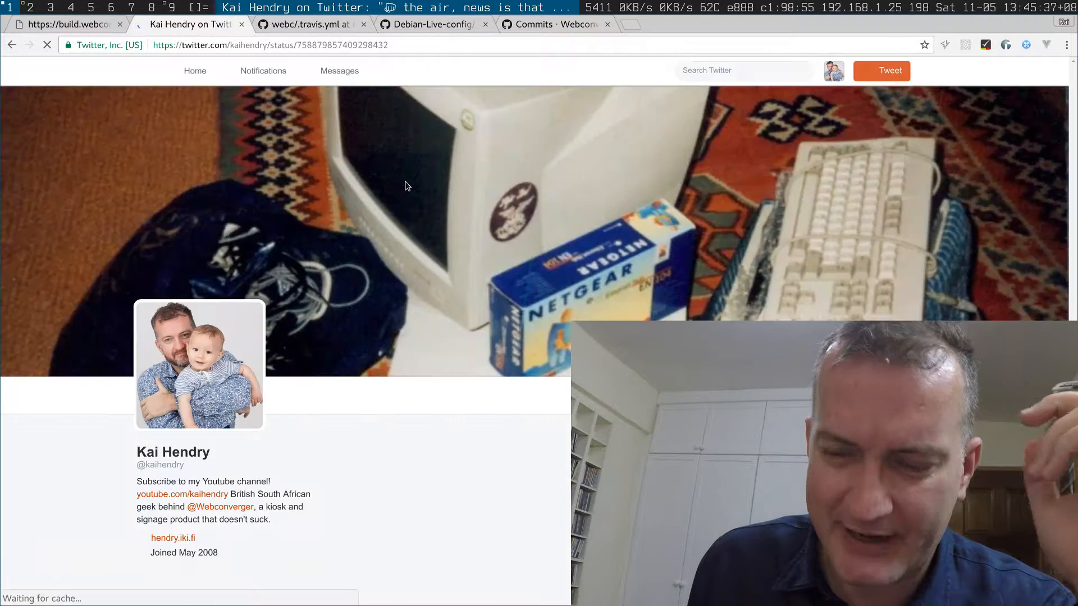
left_click(404, 186)
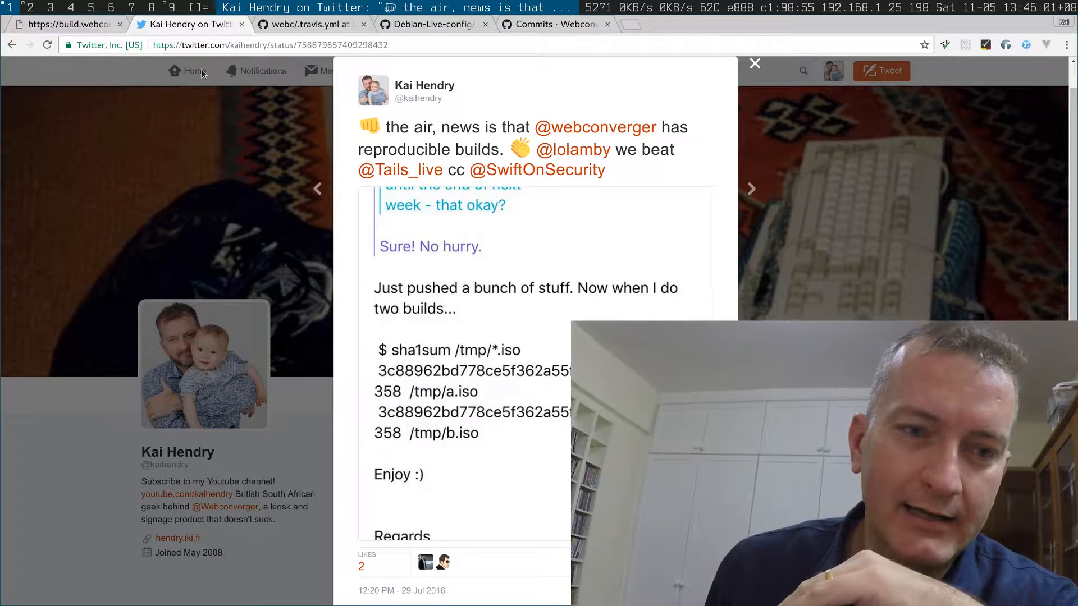
left_click(65, 24)
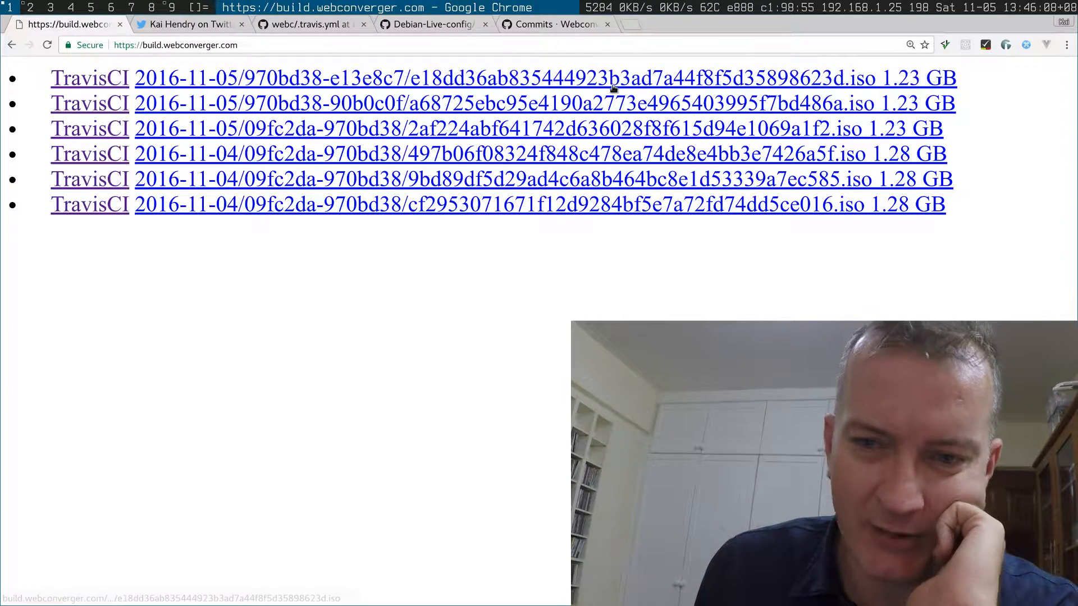
mouse_move(550, 219)
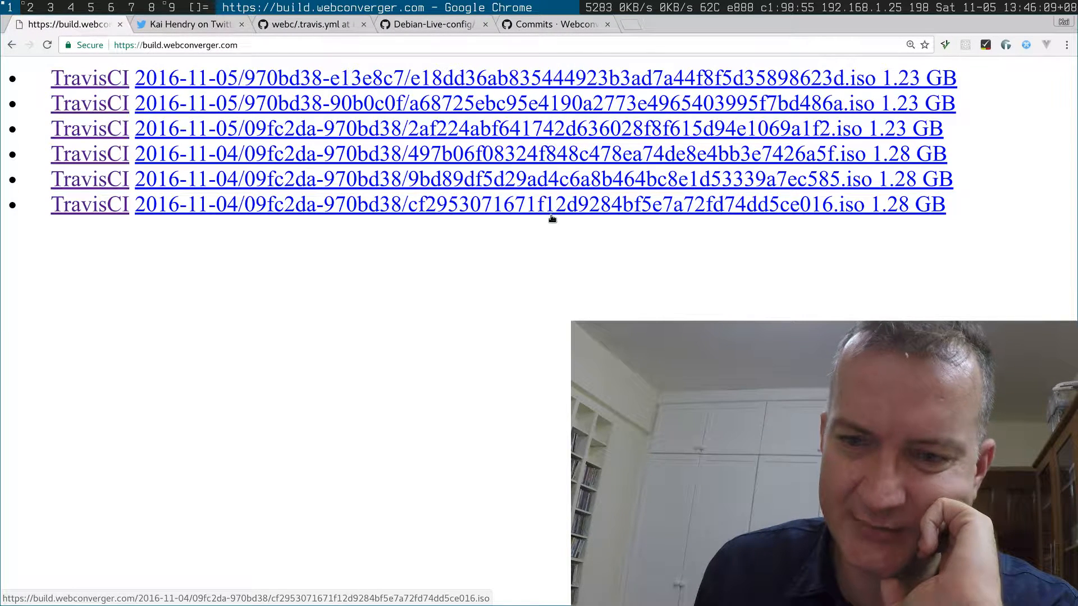
mouse_move(451, 229)
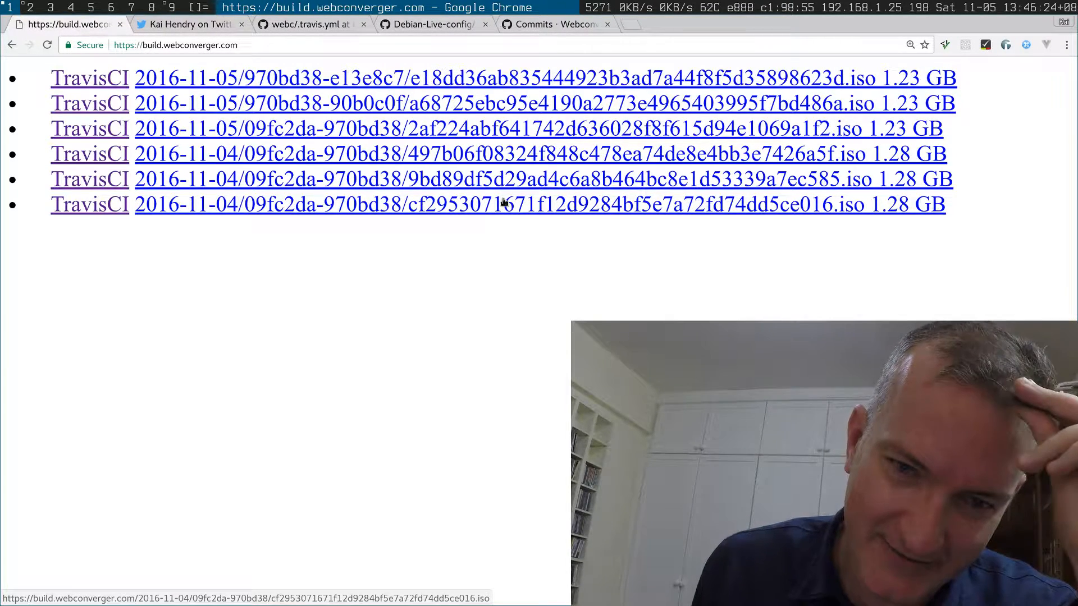
mouse_move(89, 78)
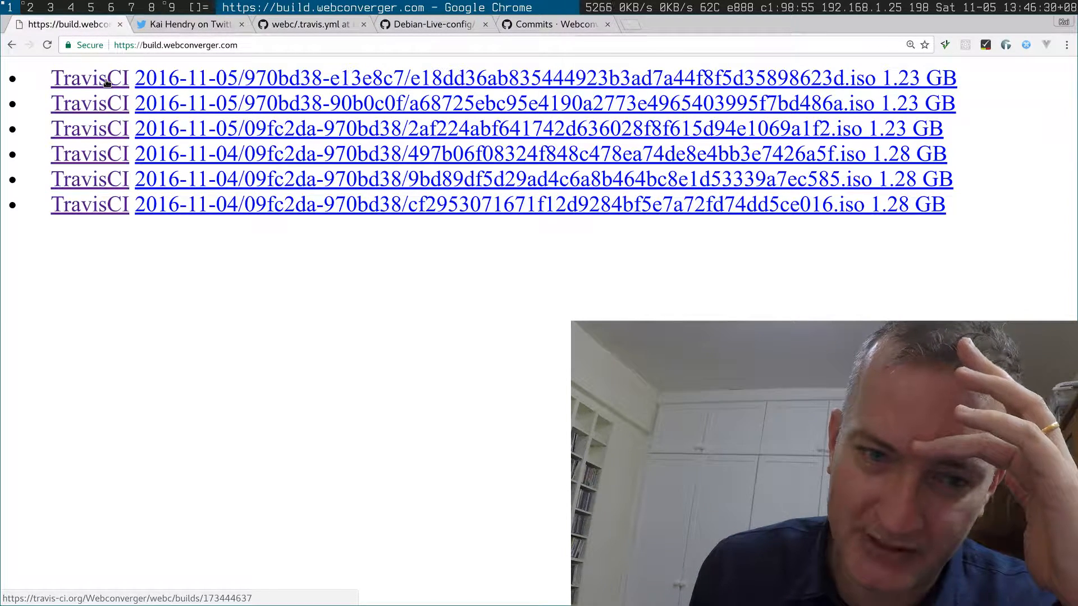
mouse_move(281, 96)
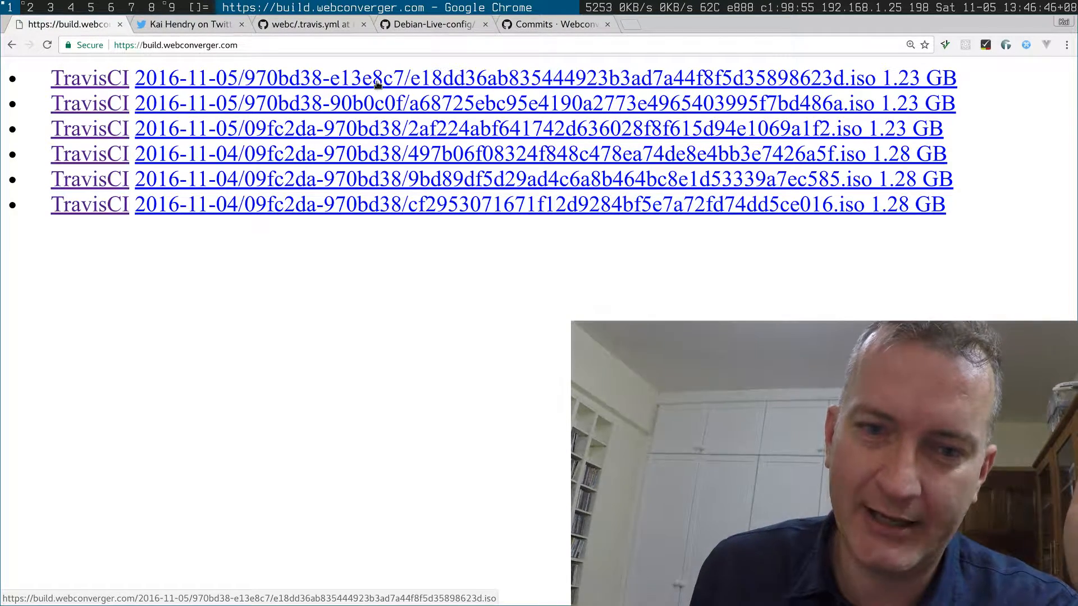
From the .travis.yml tab, open webc/isobuilder on Docker Hub via hub.docker.com in a new tab.
left_click(306, 24)
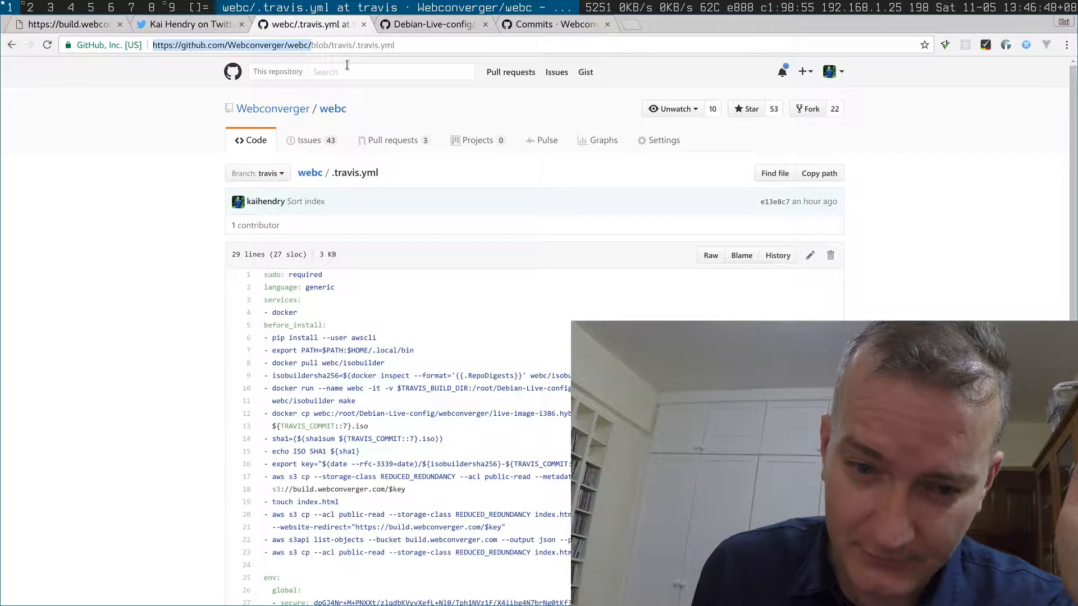
mouse_move(743, 191)
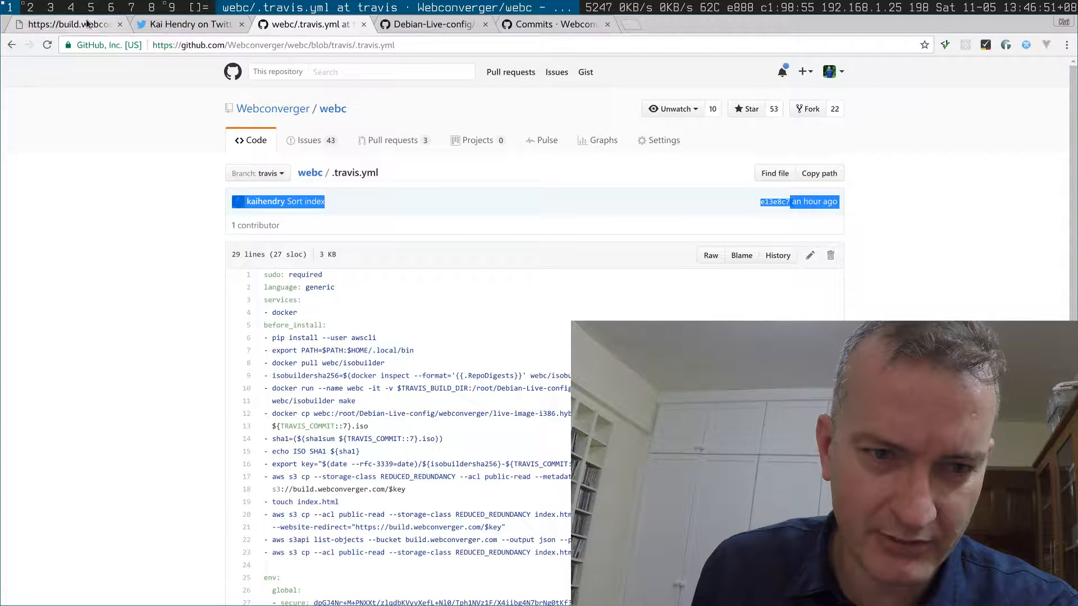
left_click(65, 24)
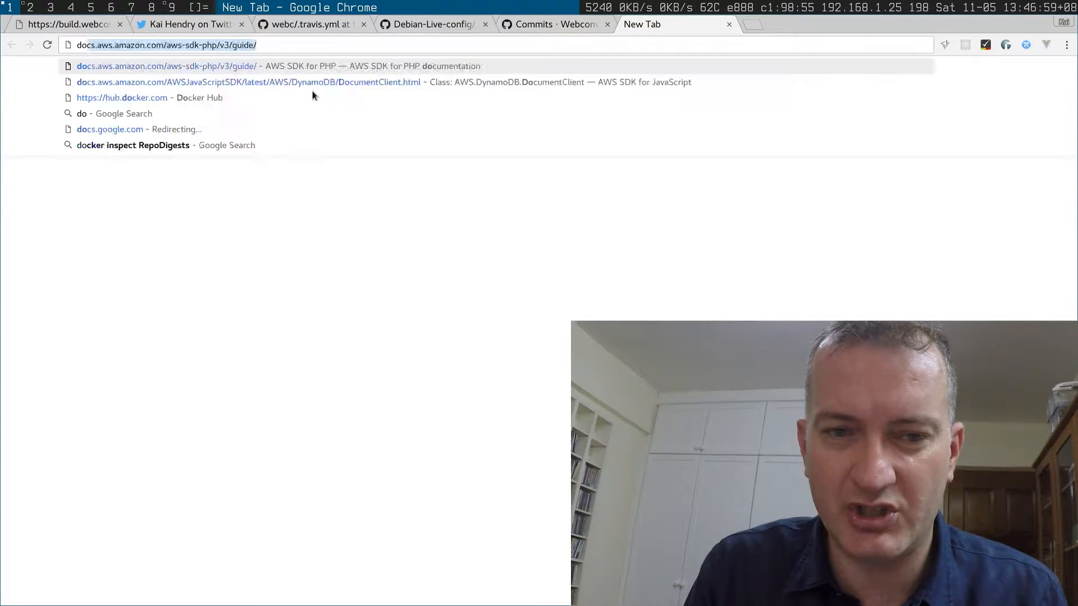
type("docker.io")
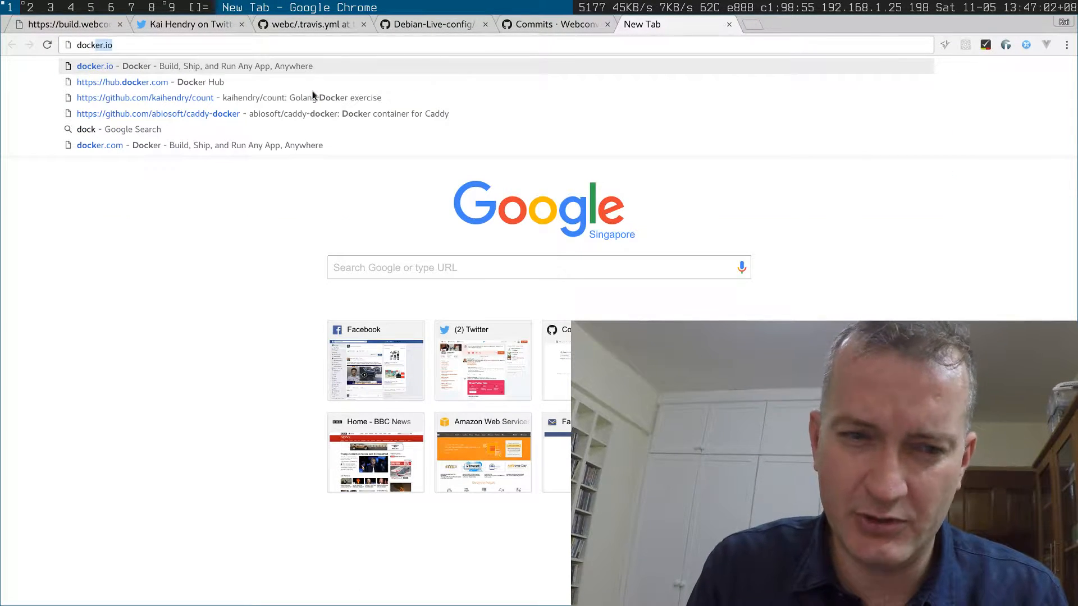
type("hub.docker.com")
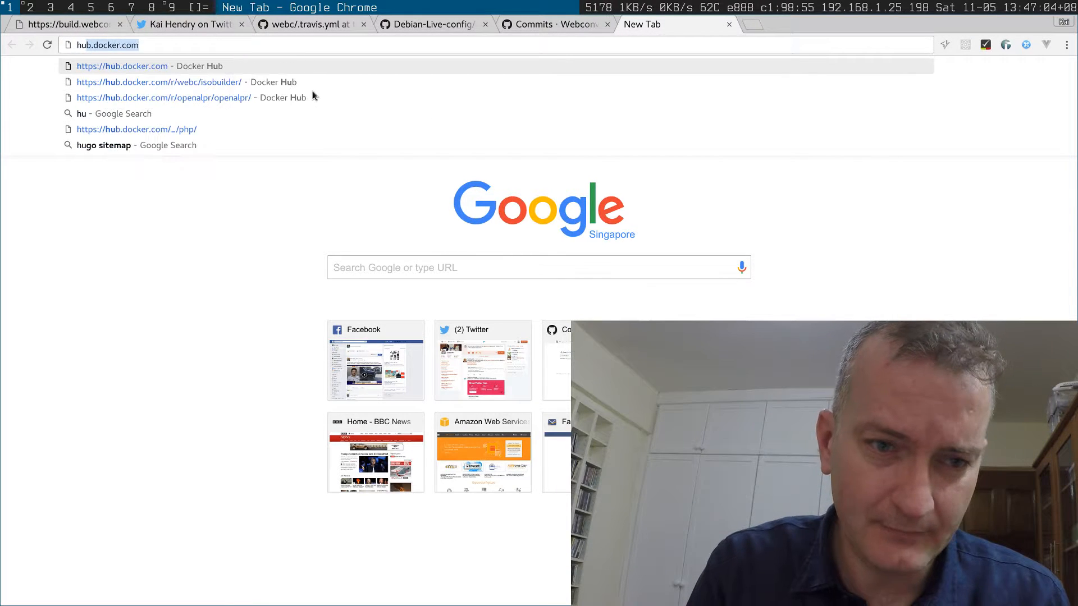
left_click(160, 82)
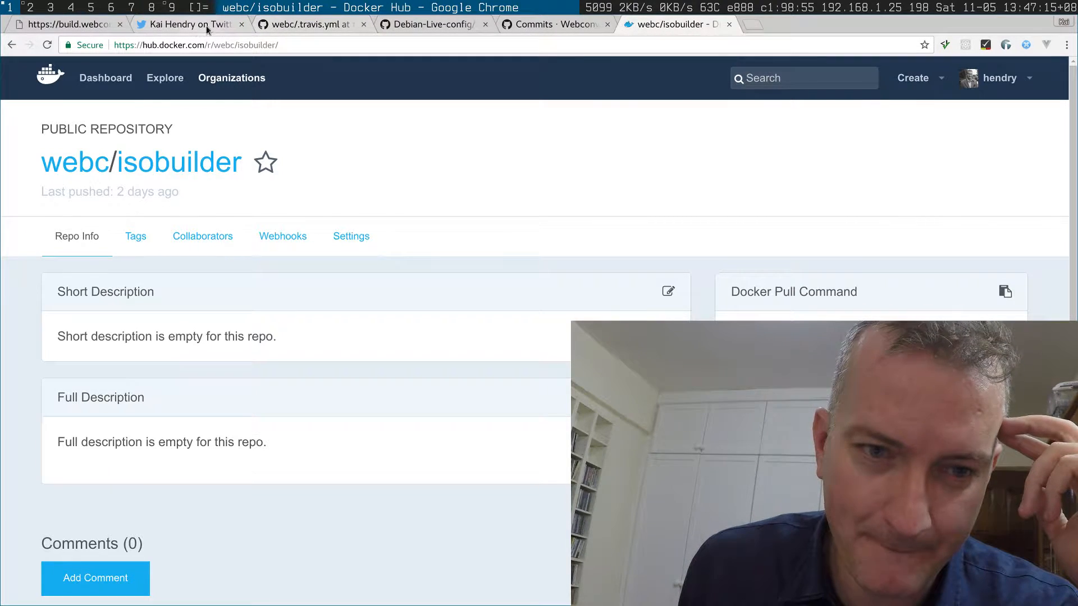
Open the newest ISO's Travis CI build #6 and scroll its job log, then return to .travis.yml.
left_click(65, 24)
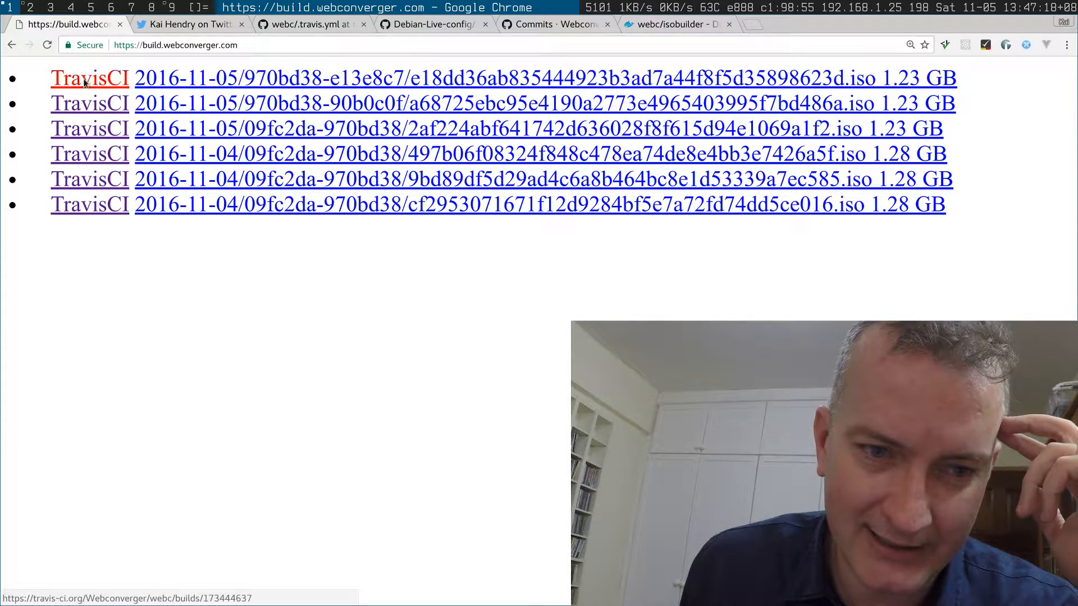
left_click(89, 78)
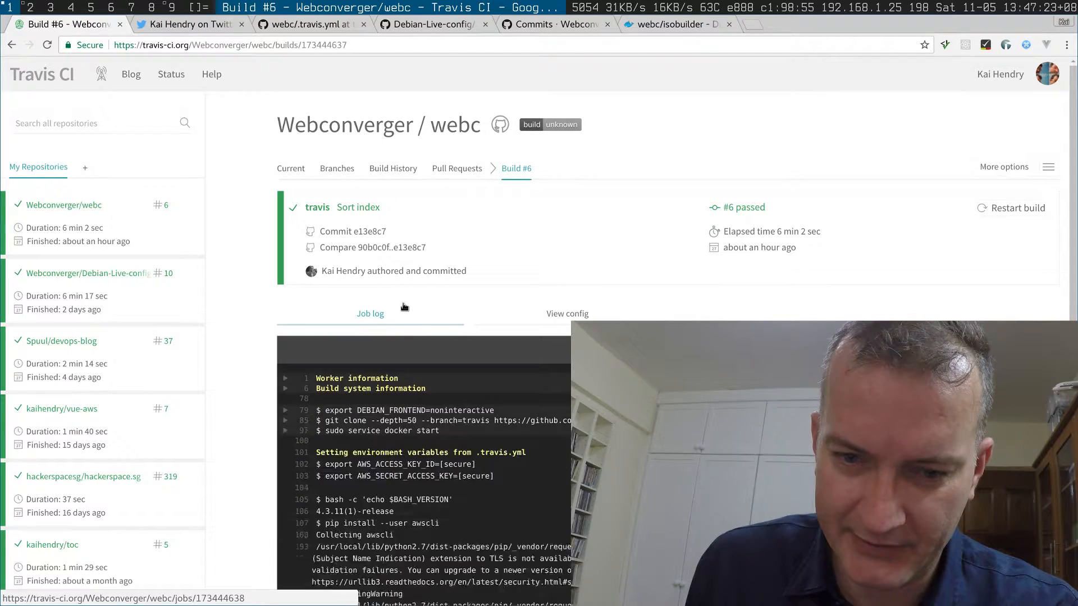
scroll("down", 3)
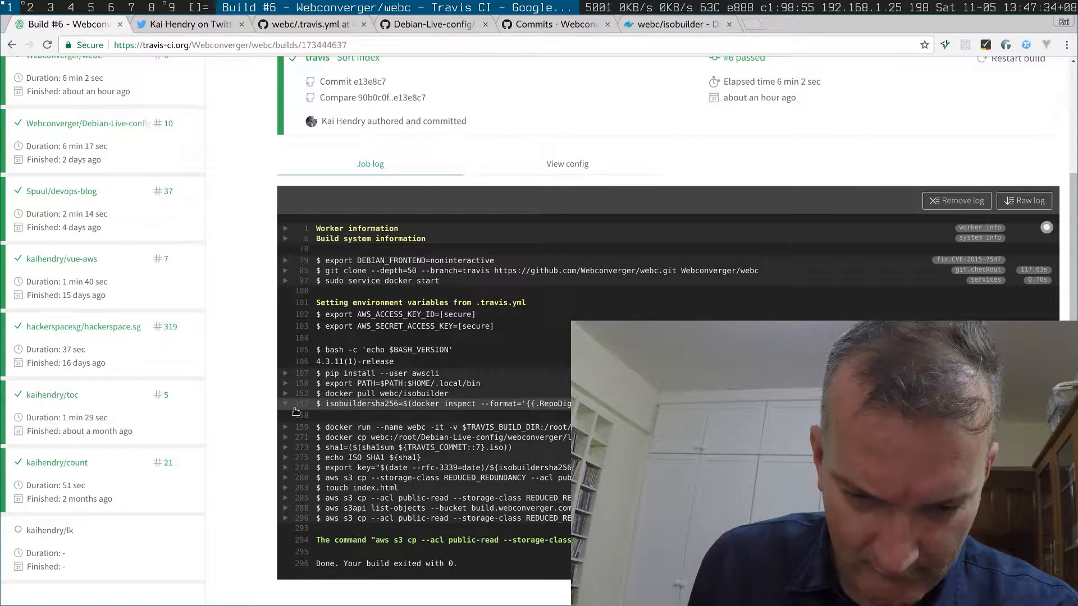
scroll("down", 3)
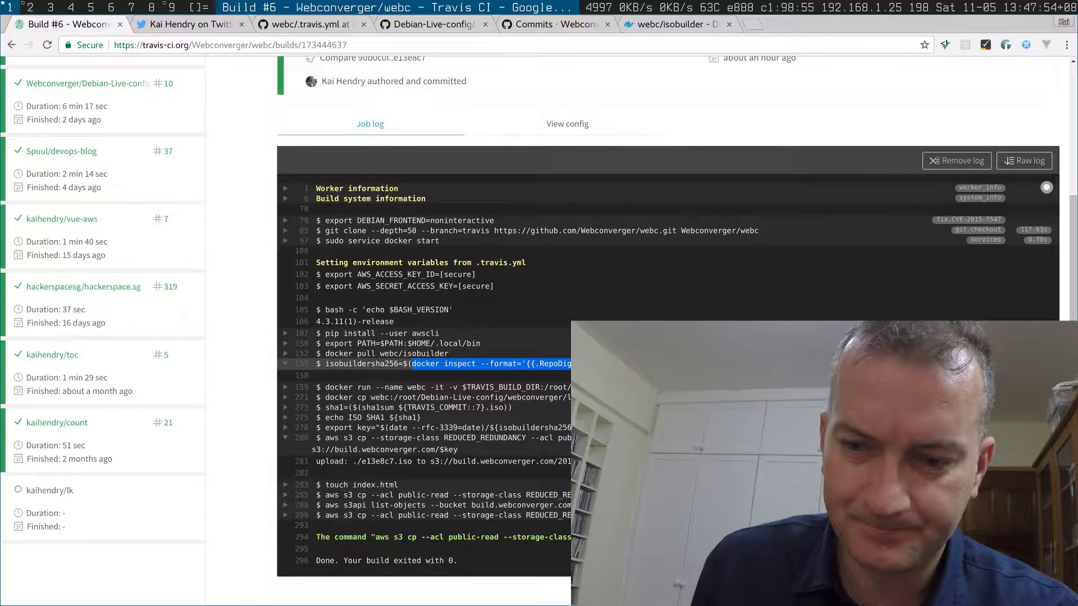
left_click(302, 24)
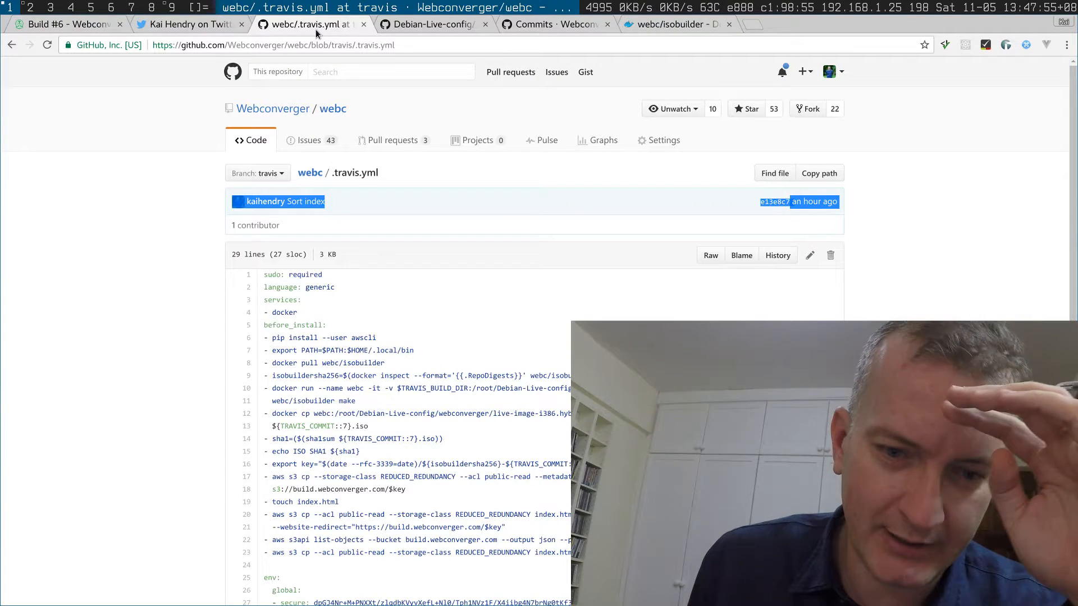
Scroll the Debian-Live-config .travis.yml and highlight the webc/isobuilder image name.
left_click(432, 24)
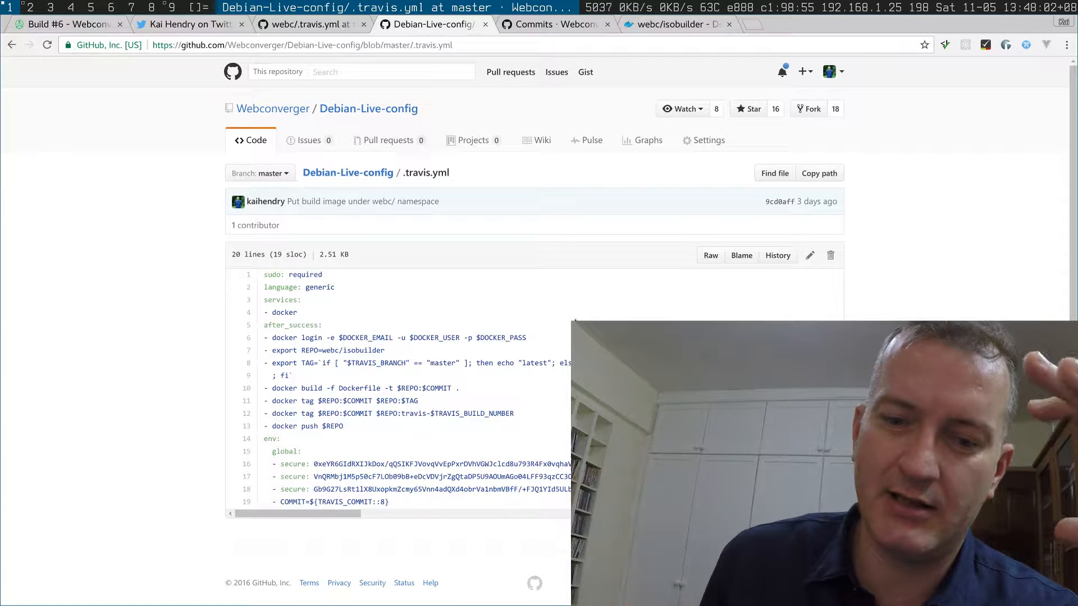
scroll("down", 3)
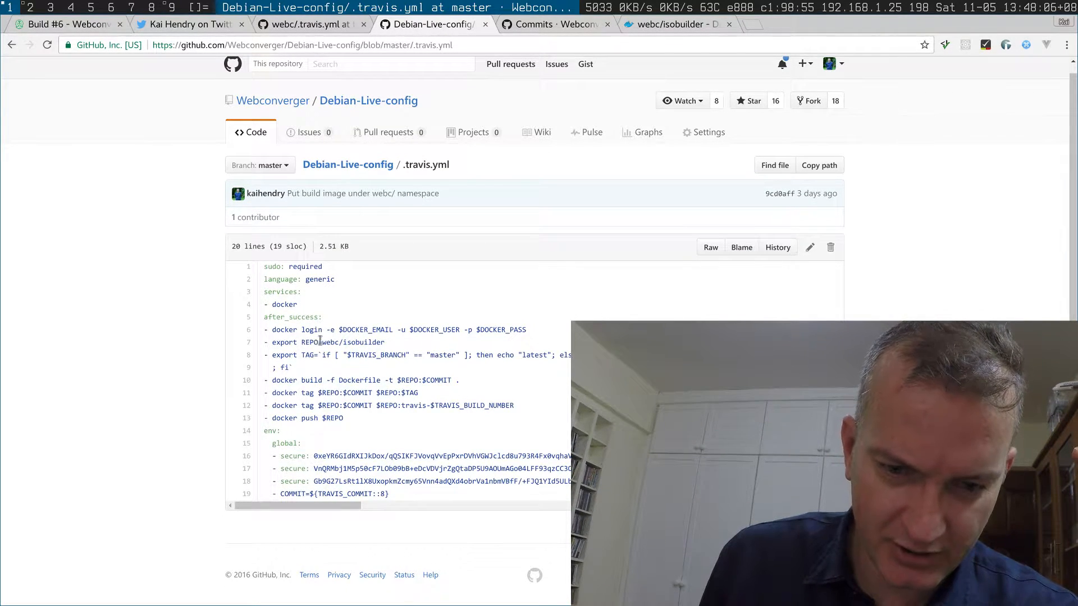
double_click(353, 342)
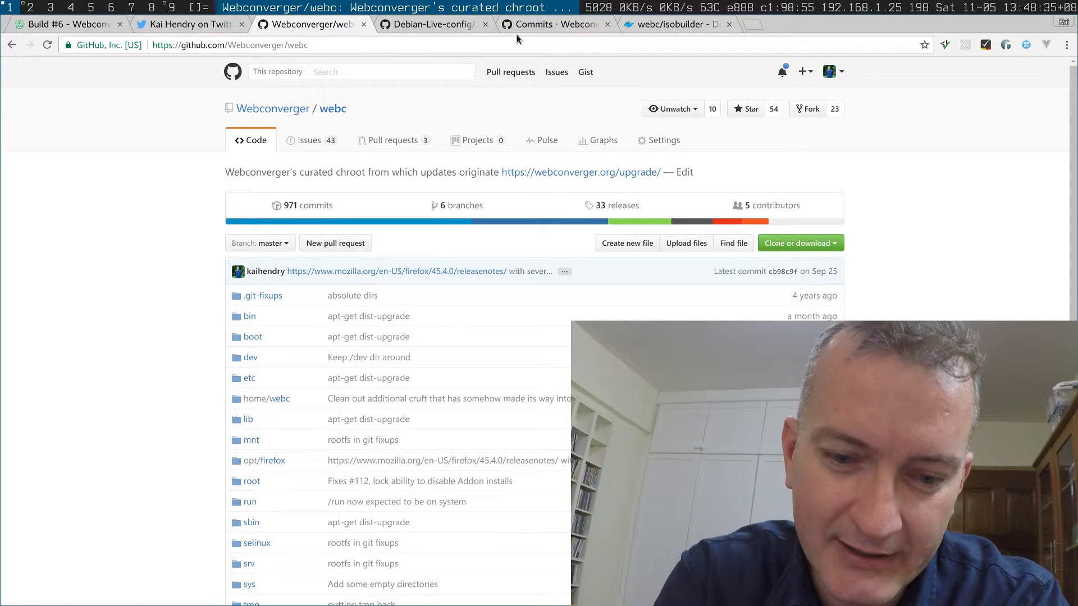
Flip between the reproducible-builds tweet and webc repo tabs, ending on Travis CI build #6.
left_click(189, 24)
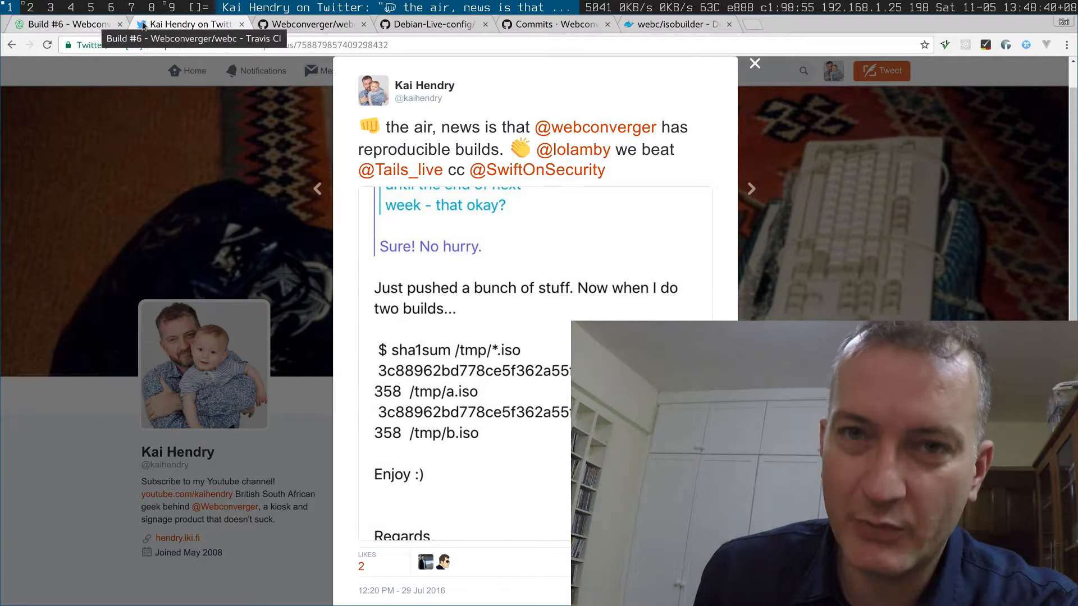
left_click(309, 24)
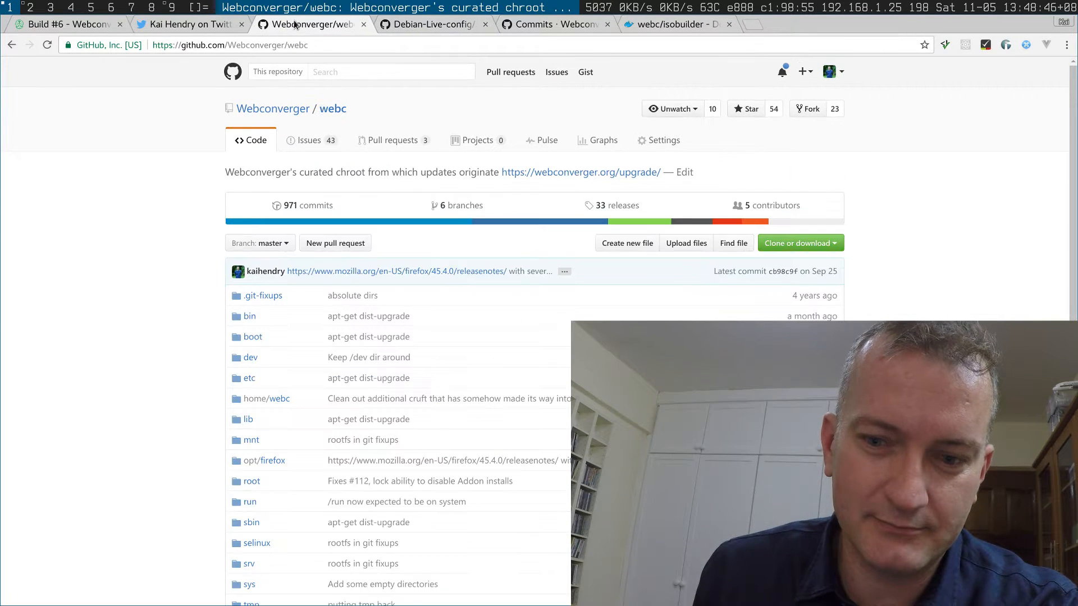
left_click(189, 24)
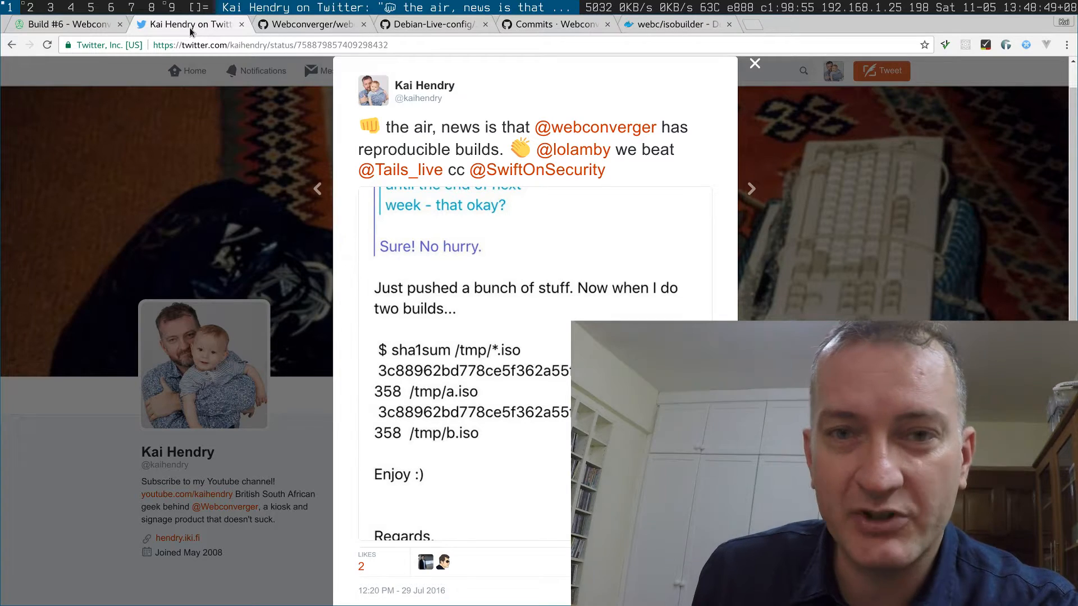
left_click(66, 24)
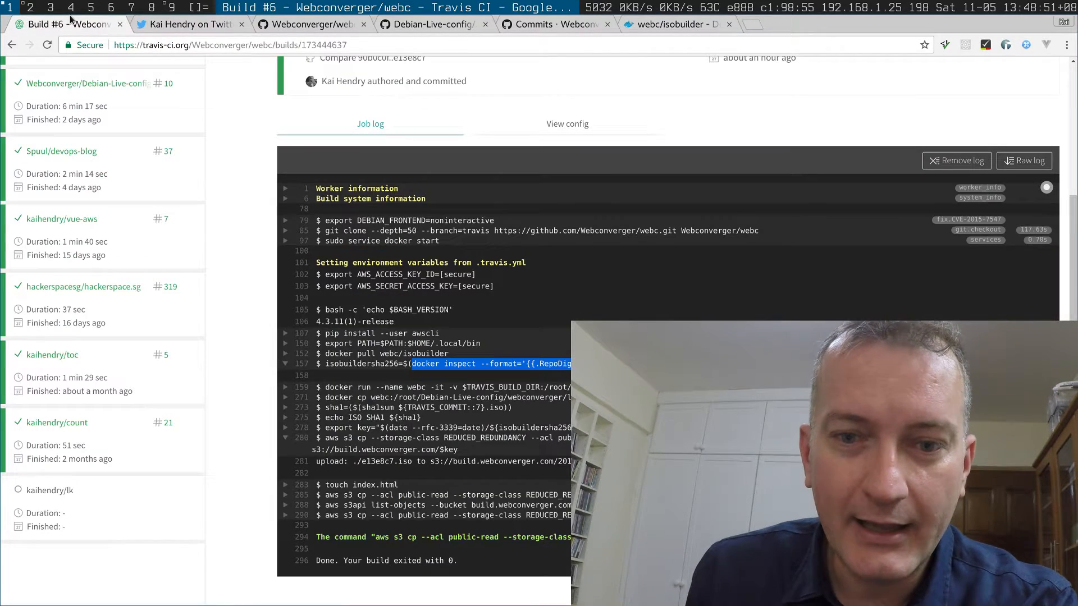